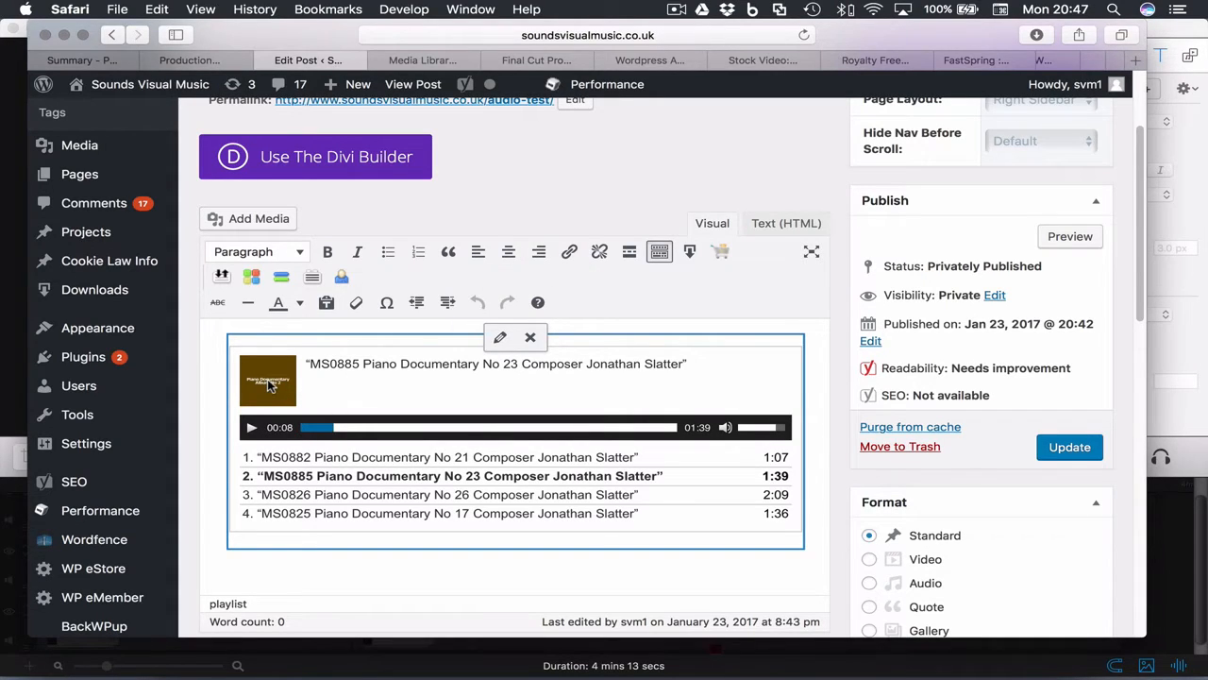
mouse_move(300, 500)
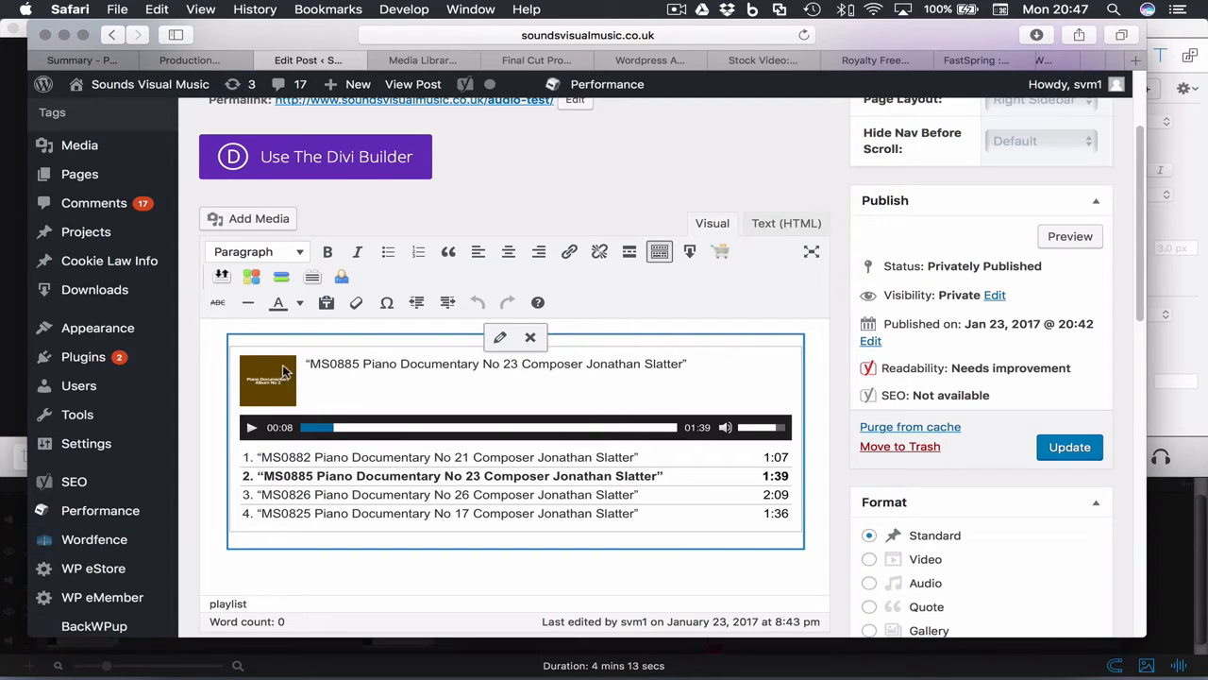
mouse_move(320, 500)
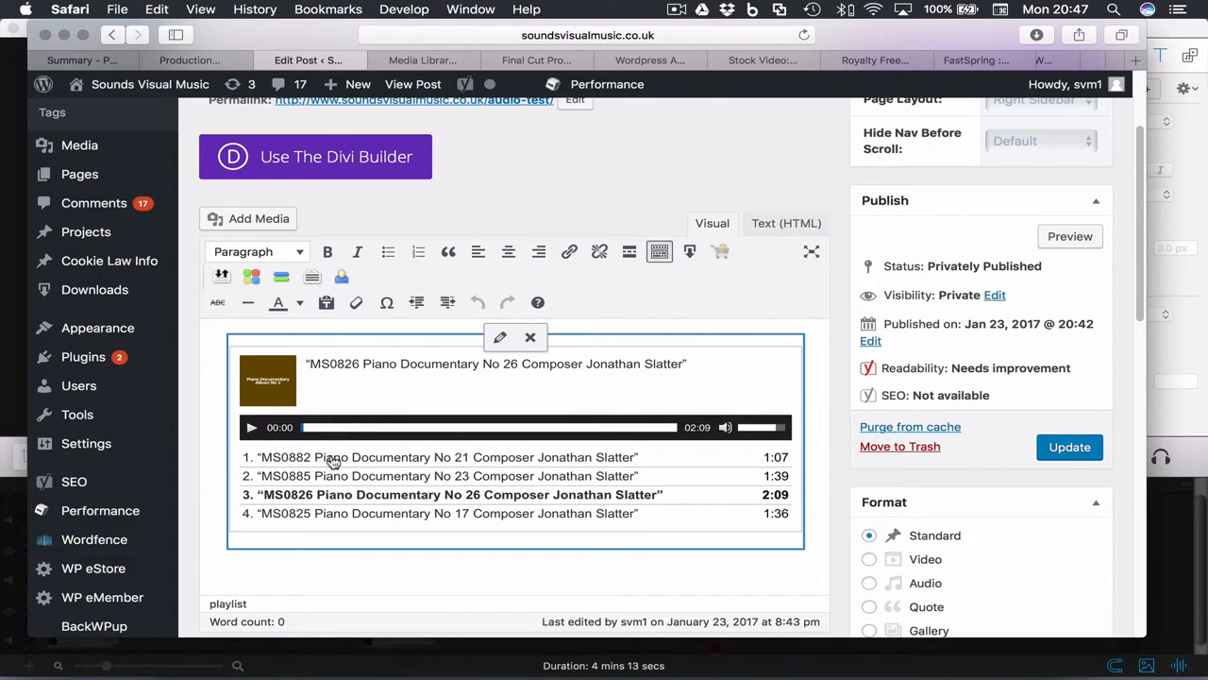
mouse_move(353, 388)
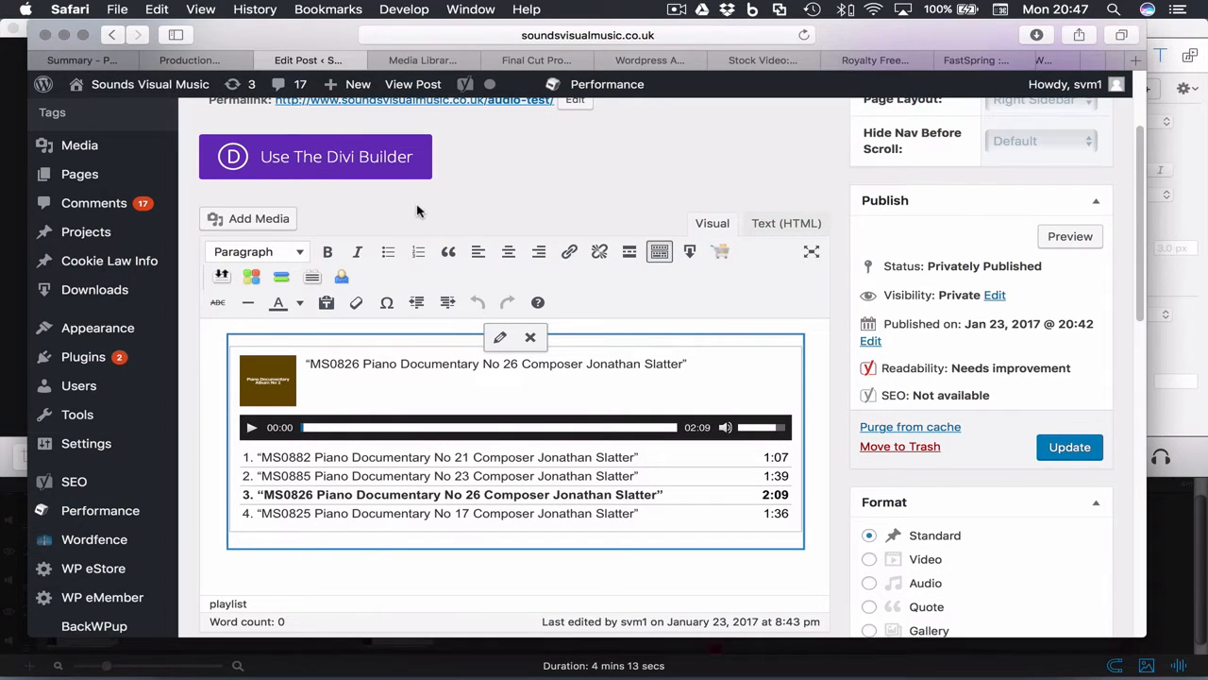
Open the MS0882 Piano Documentary No 21 MP3 from the Media Library and choose Edit more details.
left_click(422, 60)
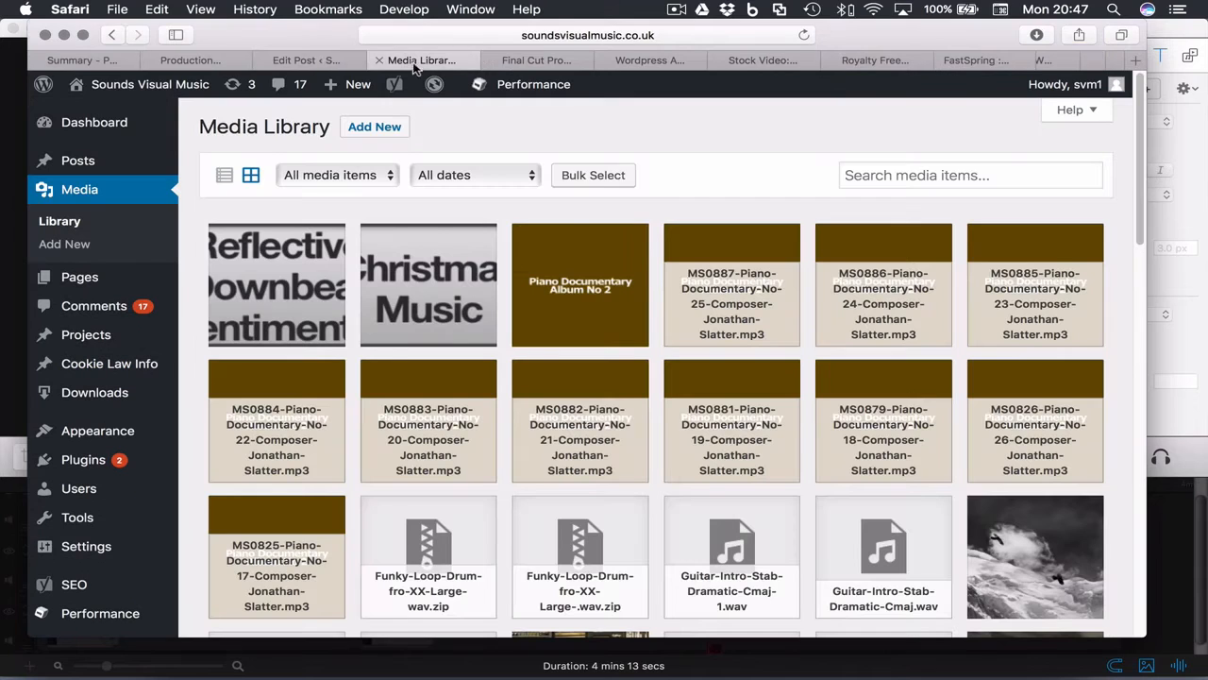
left_click(297, 60)
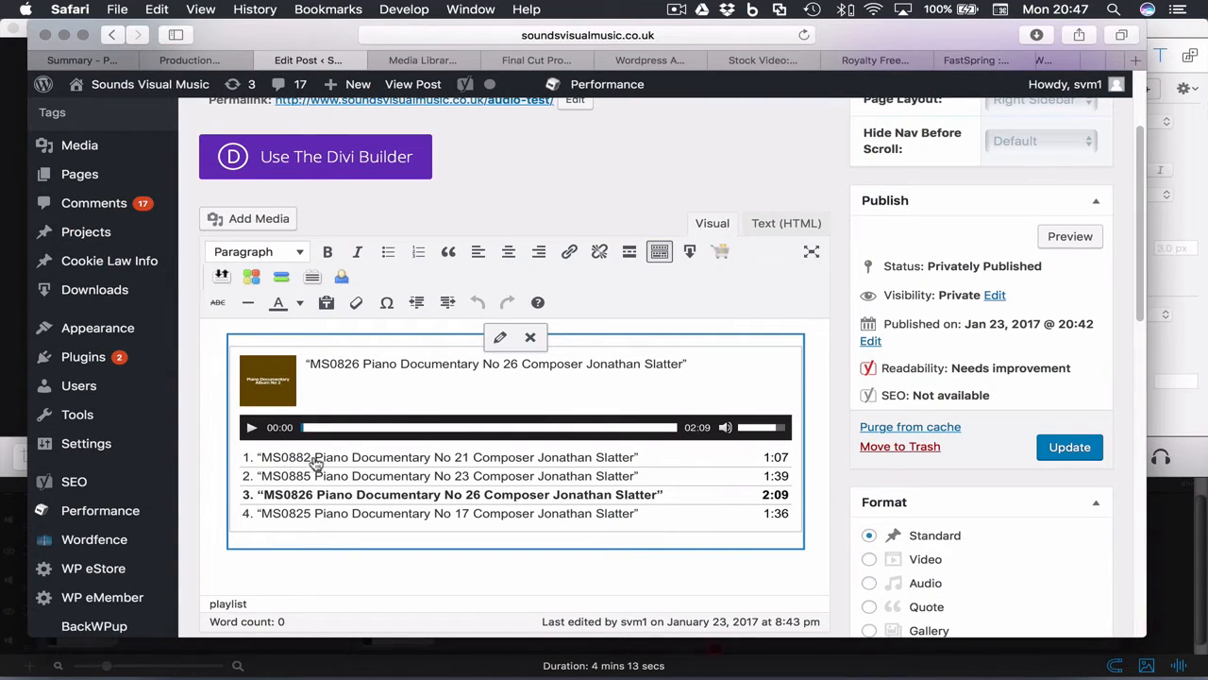
mouse_move(363, 460)
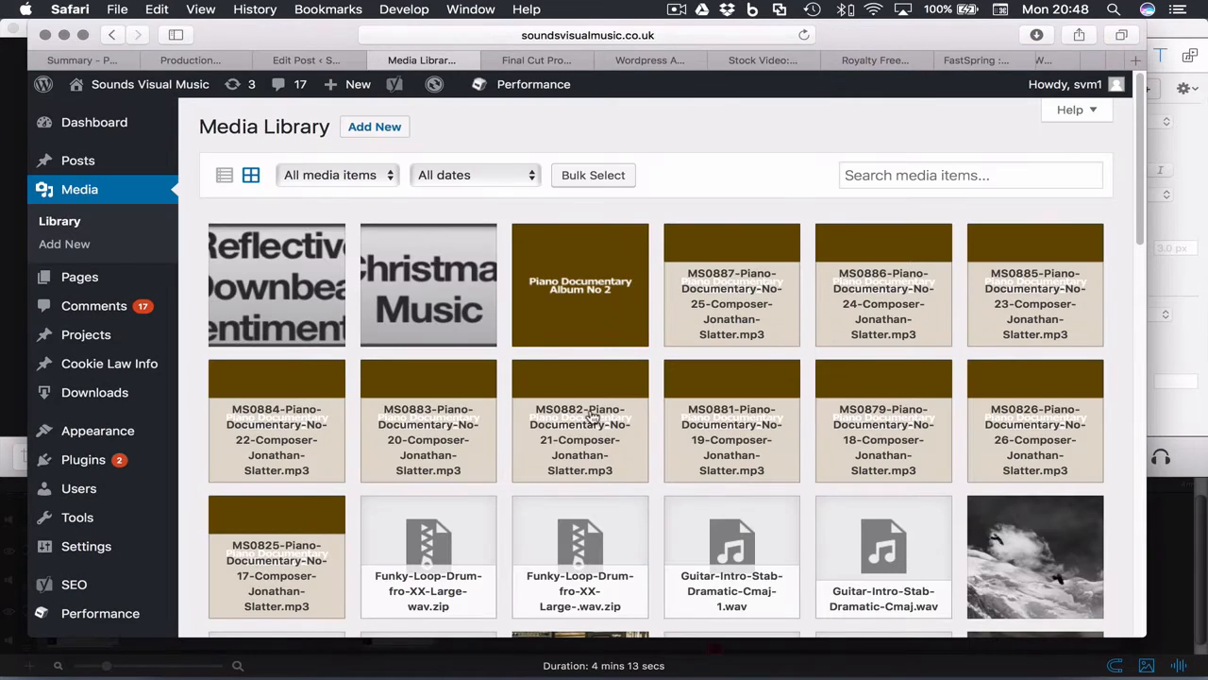
left_click(580, 421)
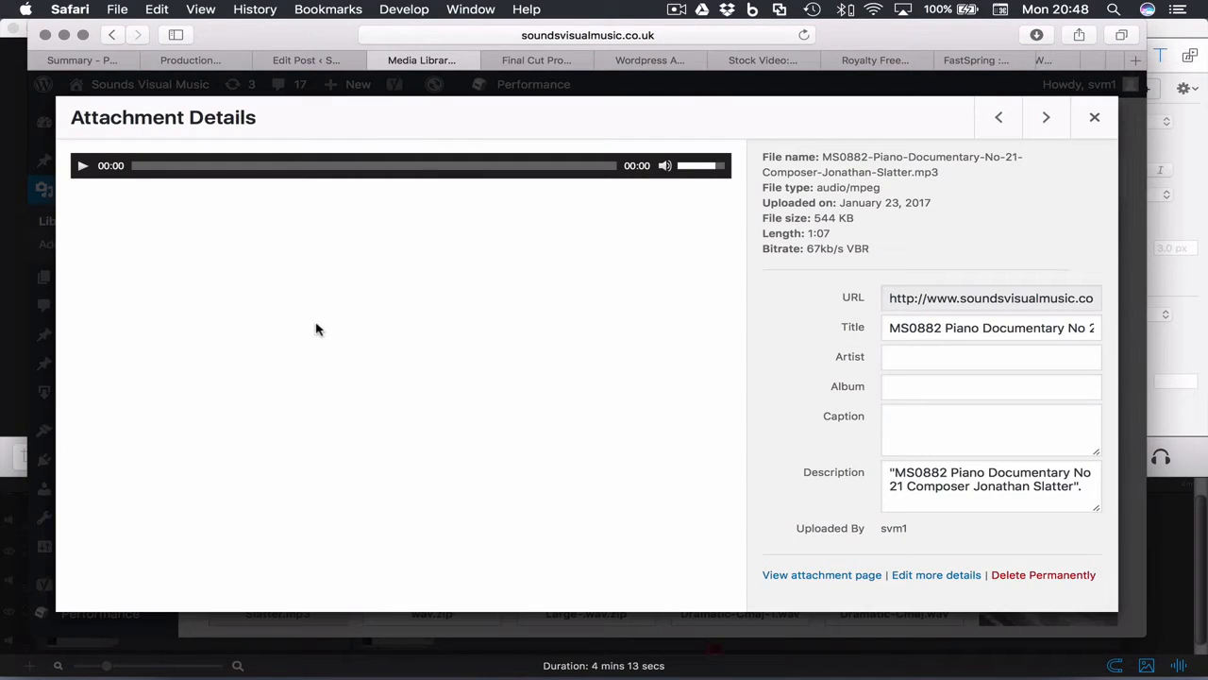
mouse_move(925, 603)
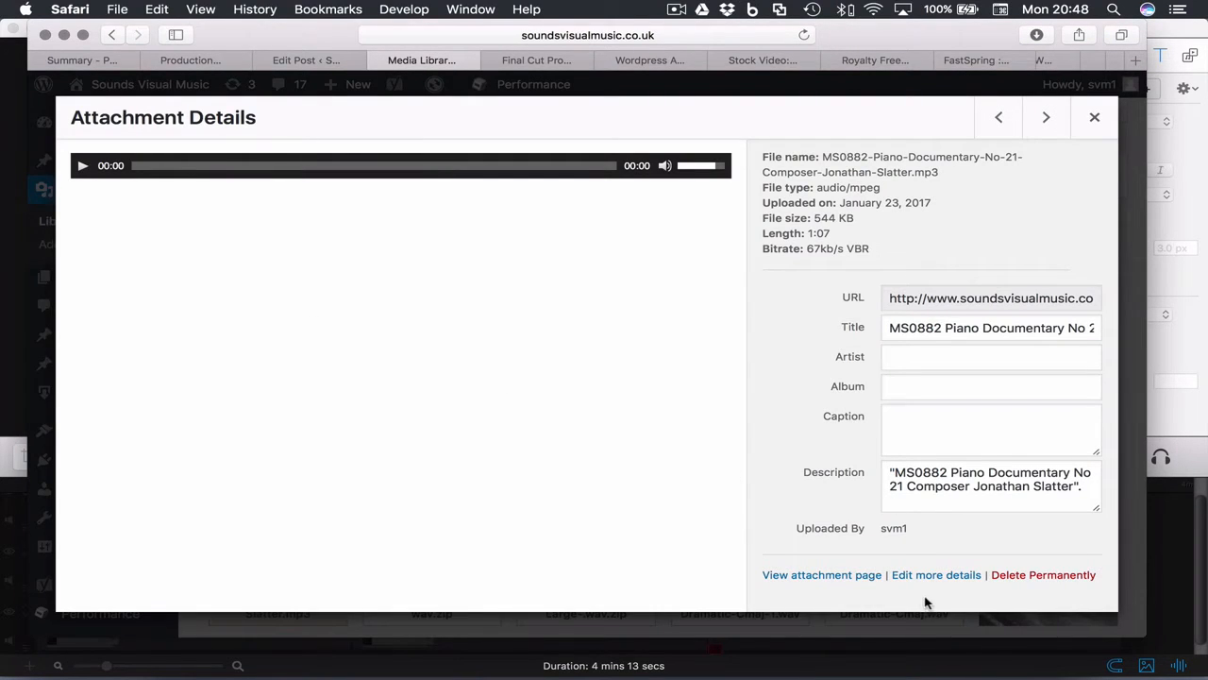
mouse_move(936, 574)
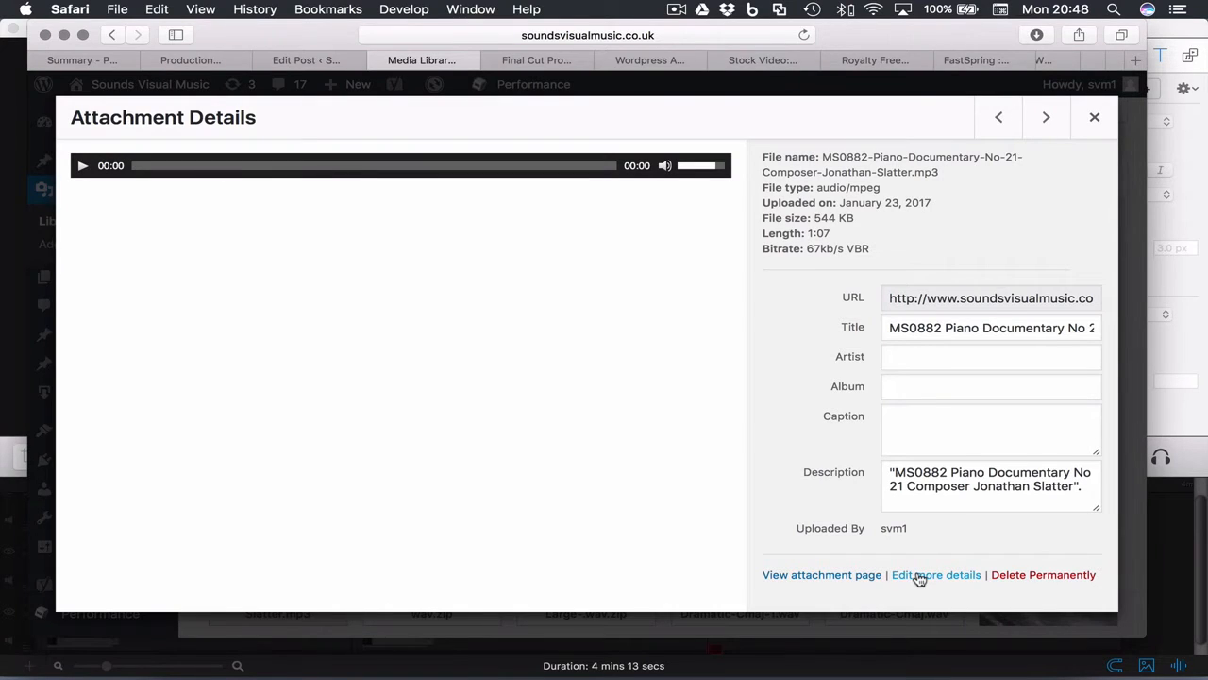
left_click(936, 574)
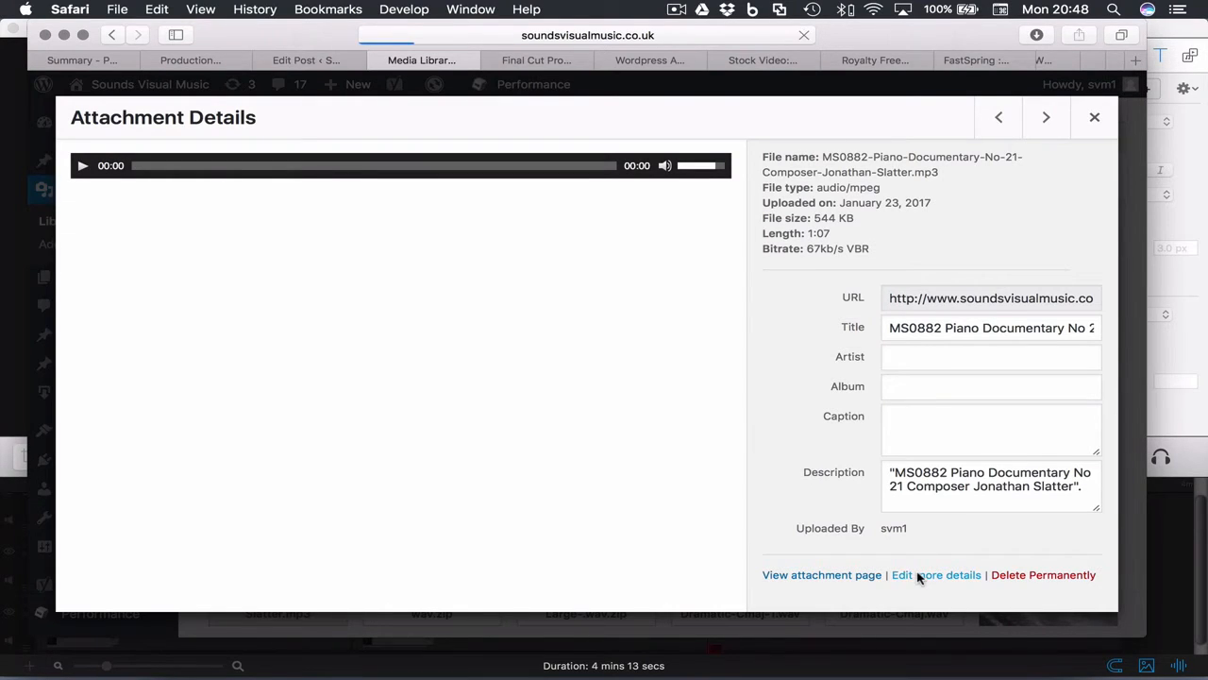
mouse_move(604, 418)
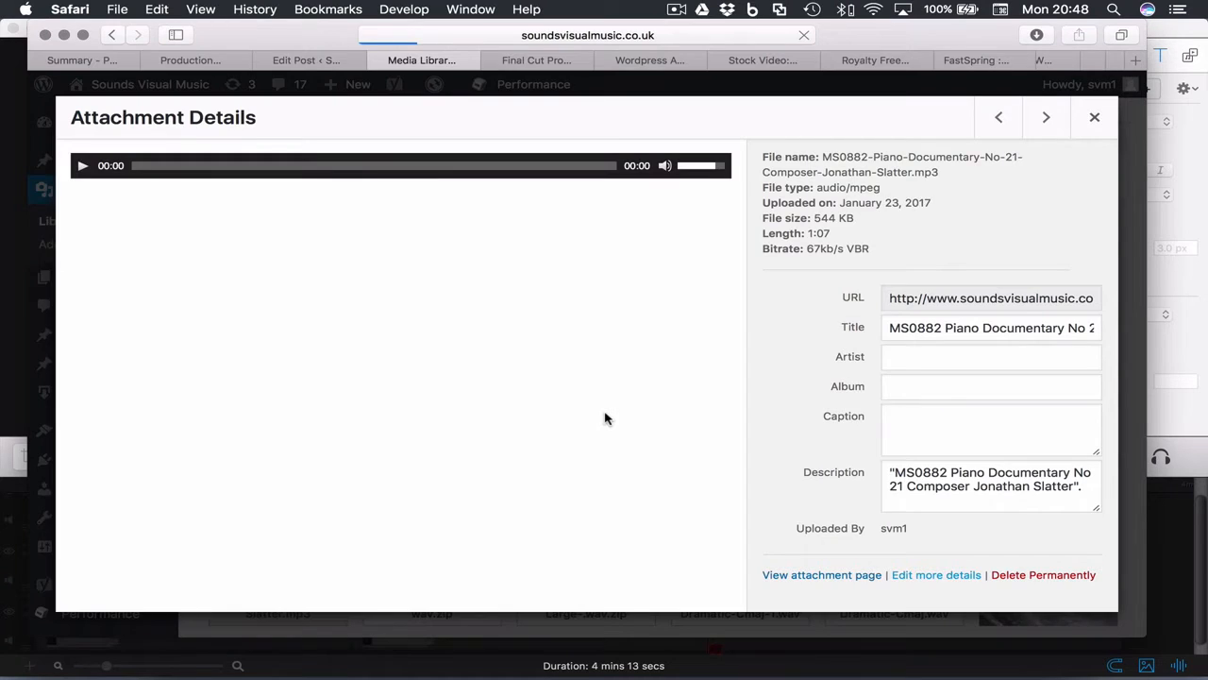
Load MS0882's Edit Media page and scroll down to its Featured Image box.
left_click(936, 574)
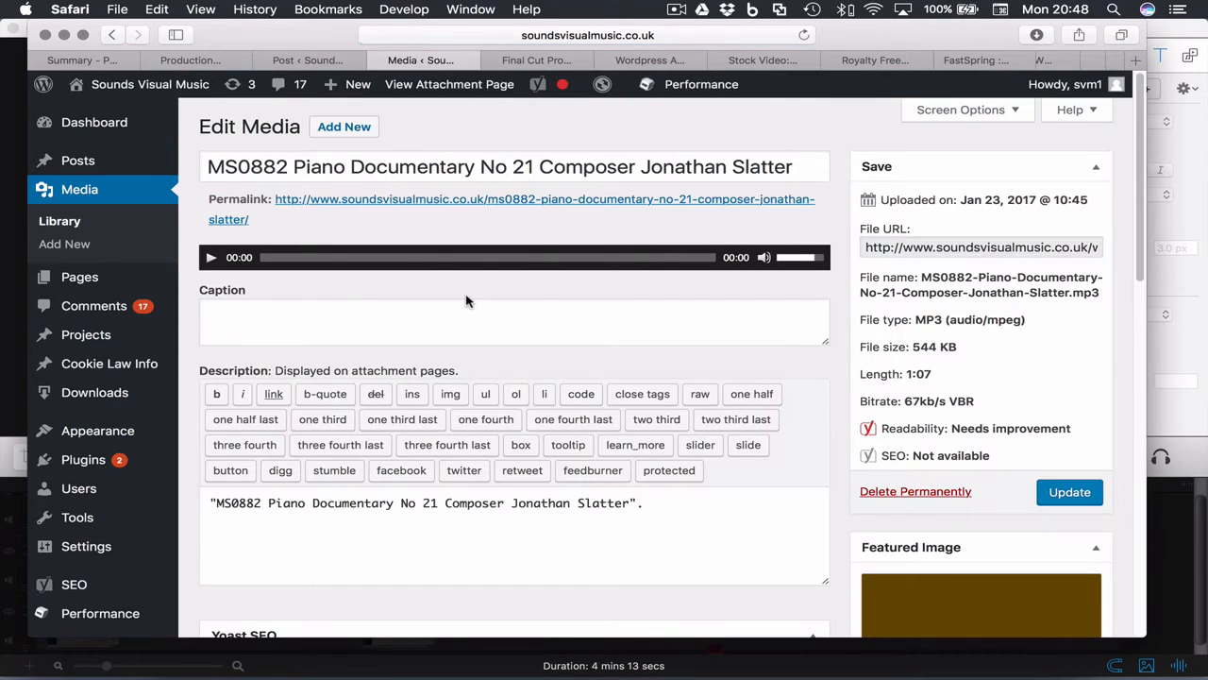
scroll("down", 3)
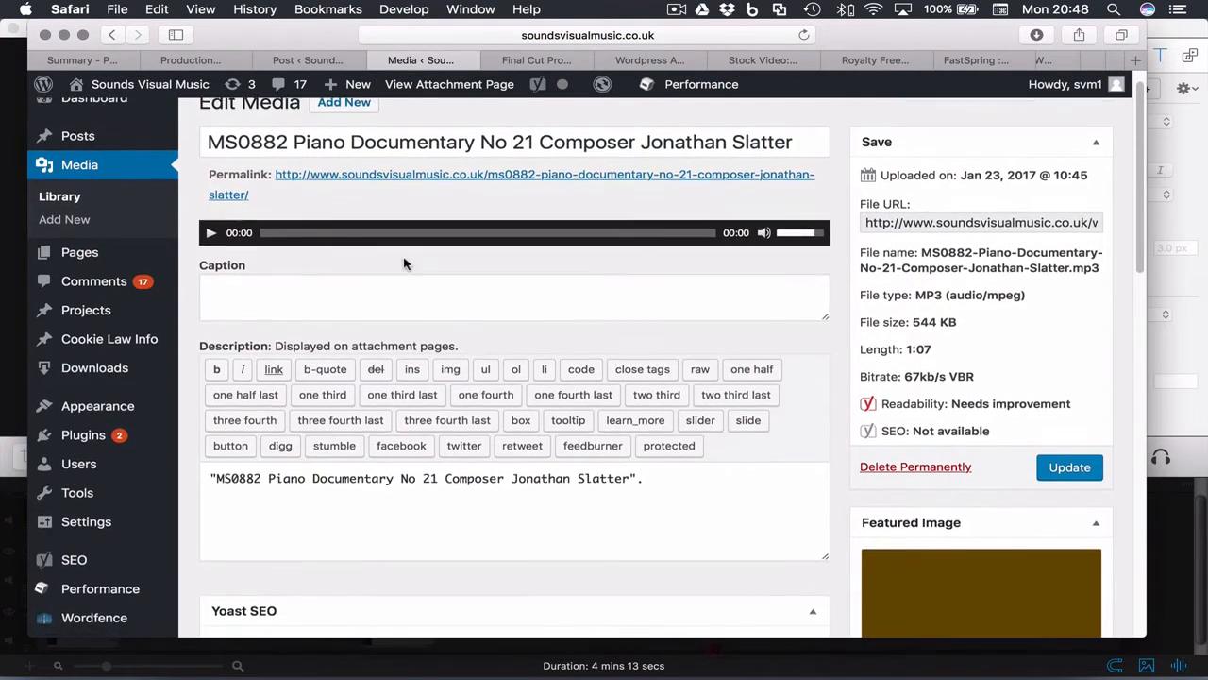
scroll("down", 3)
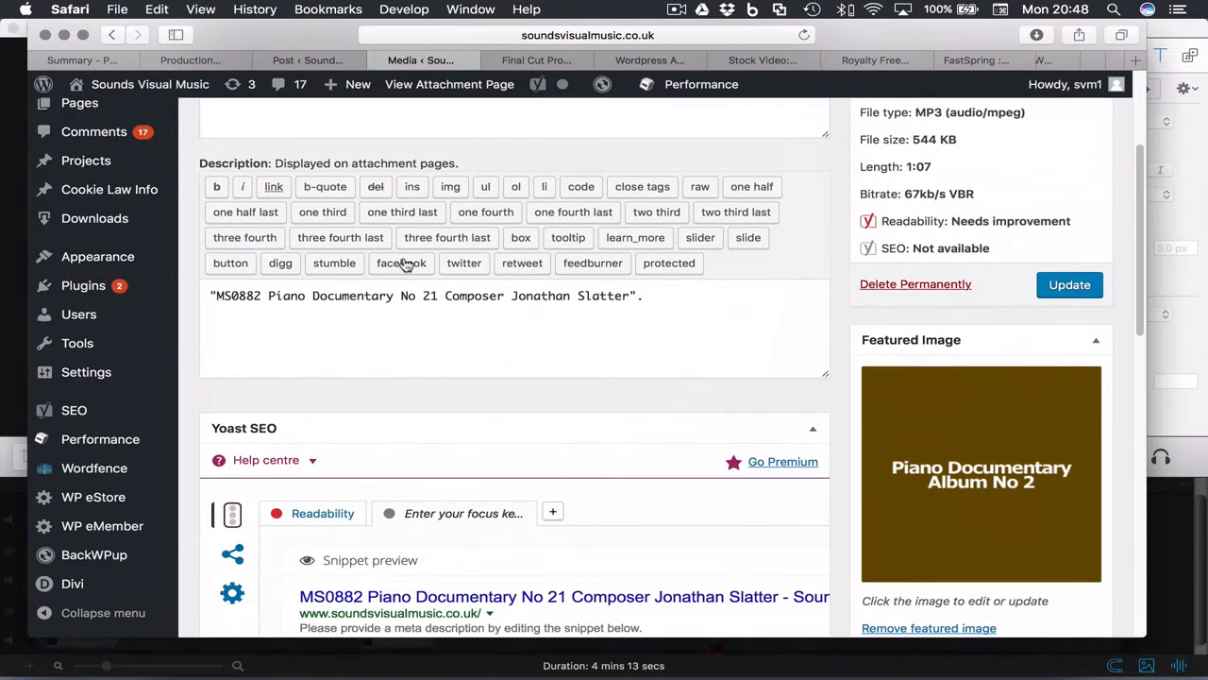
scroll("down", 3)
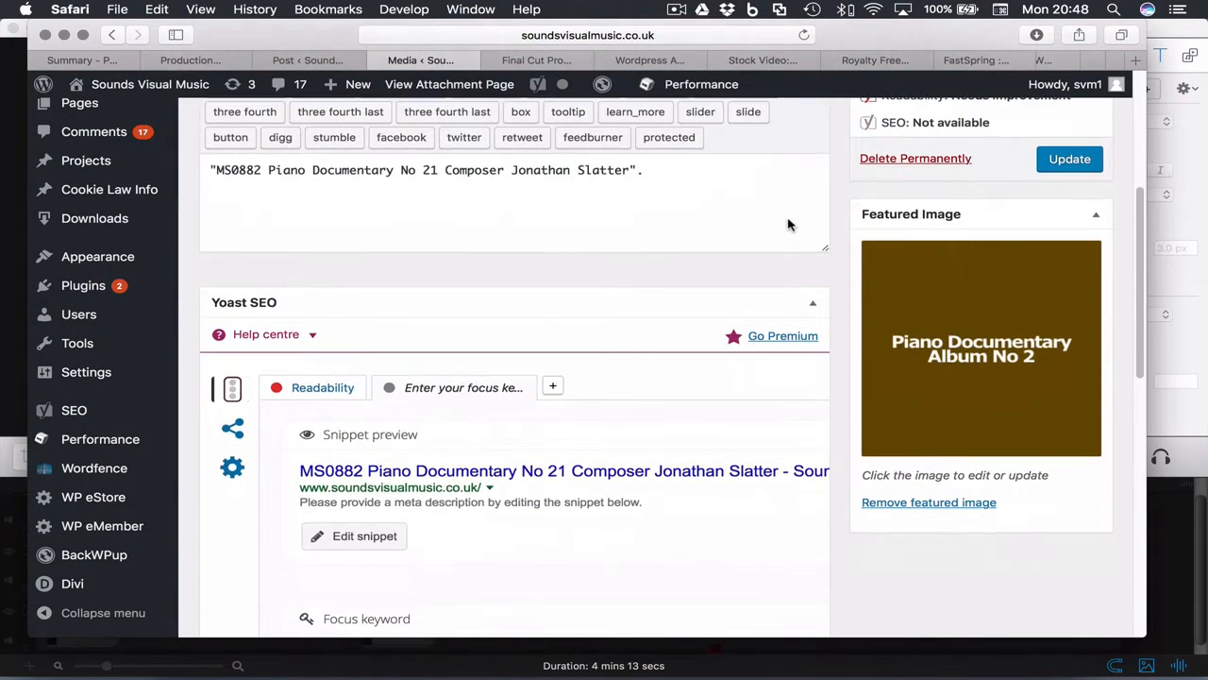
mouse_move(840, 313)
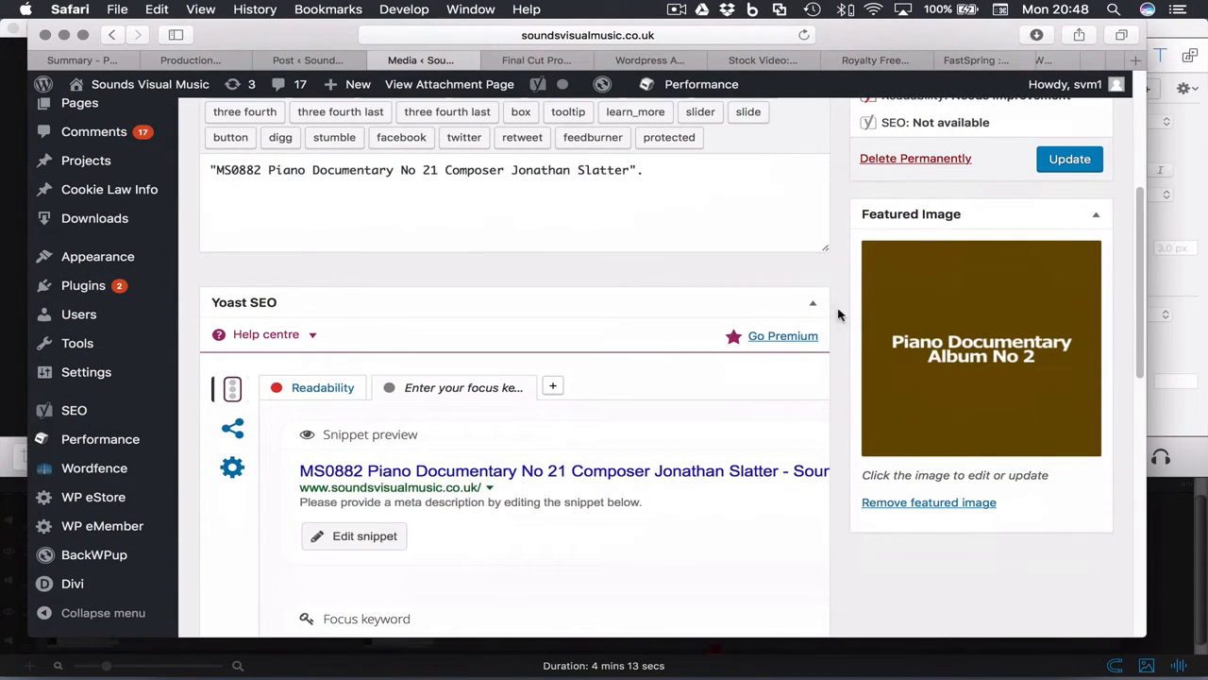
mouse_move(916, 527)
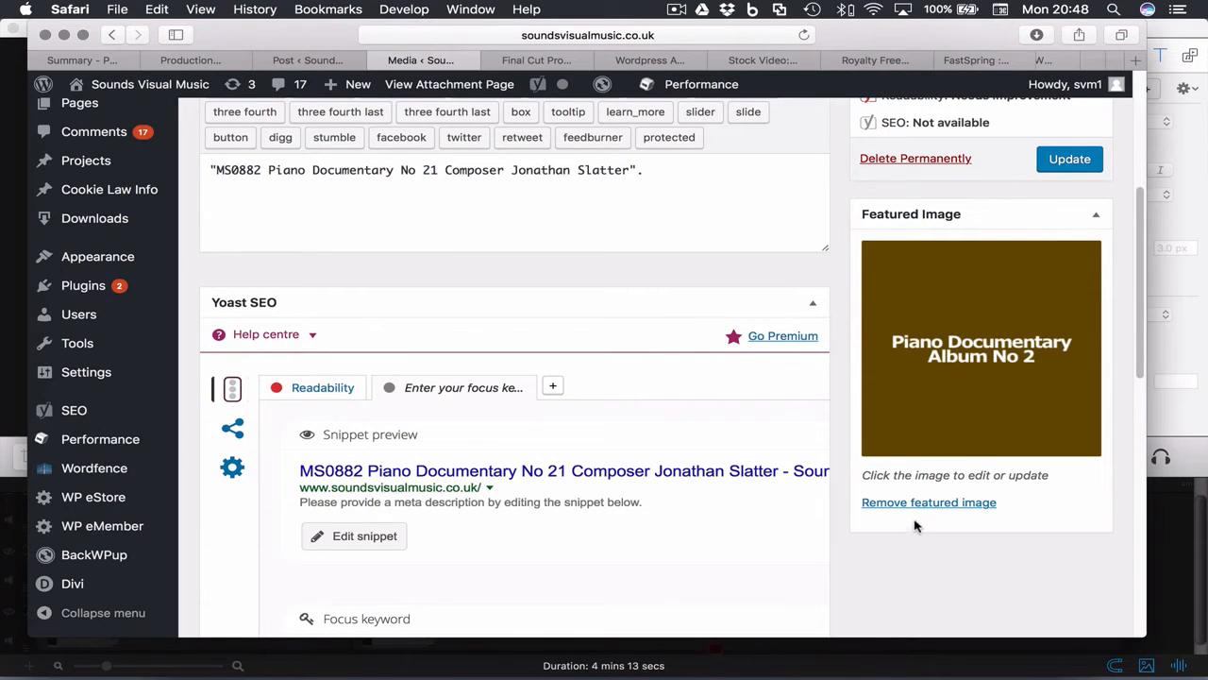
Set the Harmonics artwork as MS0882's featured image, update the file, and return to the post.
left_click(981, 347)
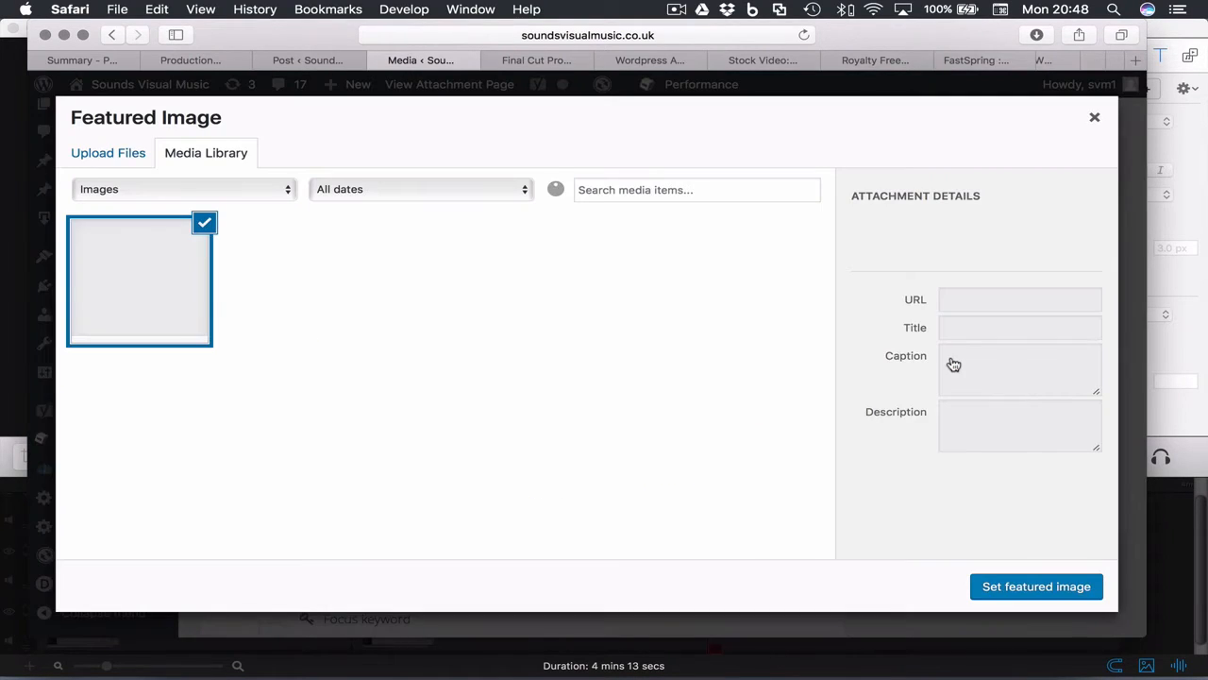
left_click(438, 280)
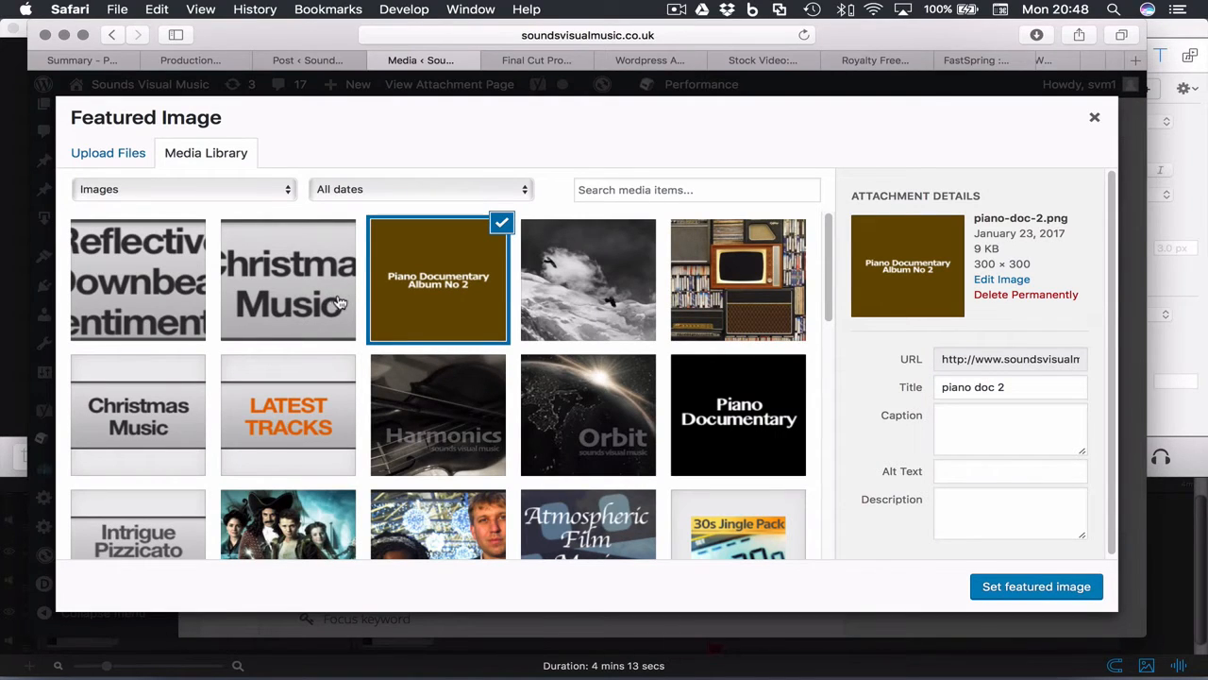
left_click(438, 416)
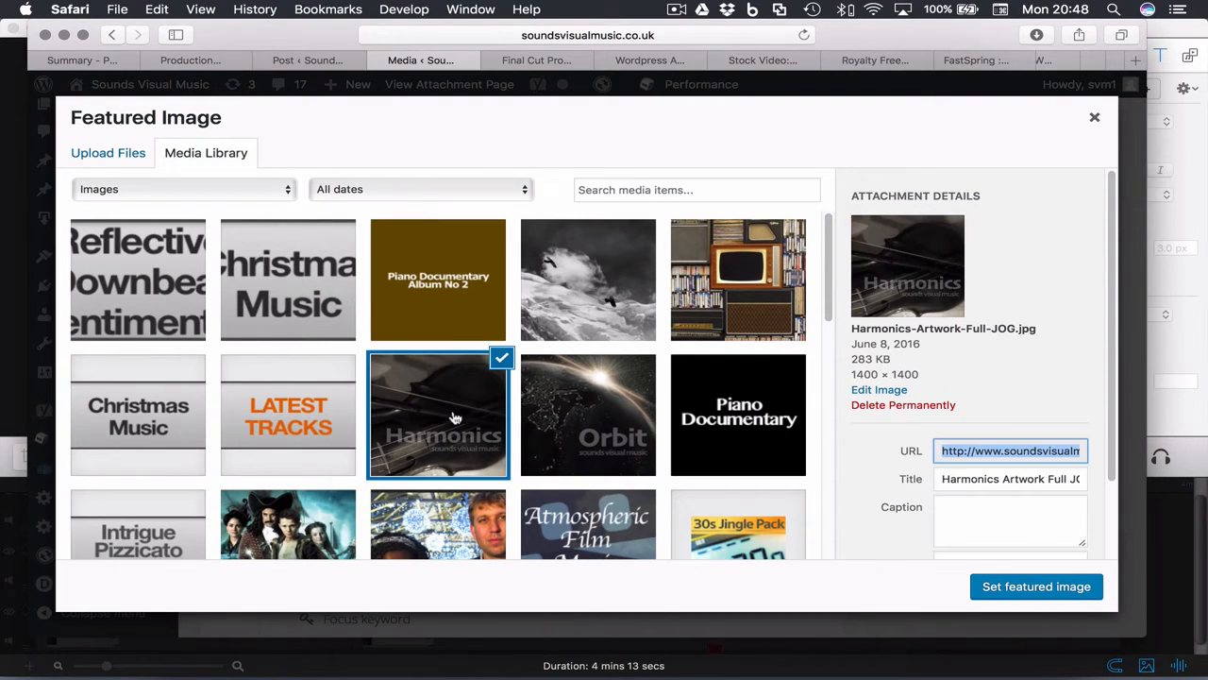
left_click(1035, 587)
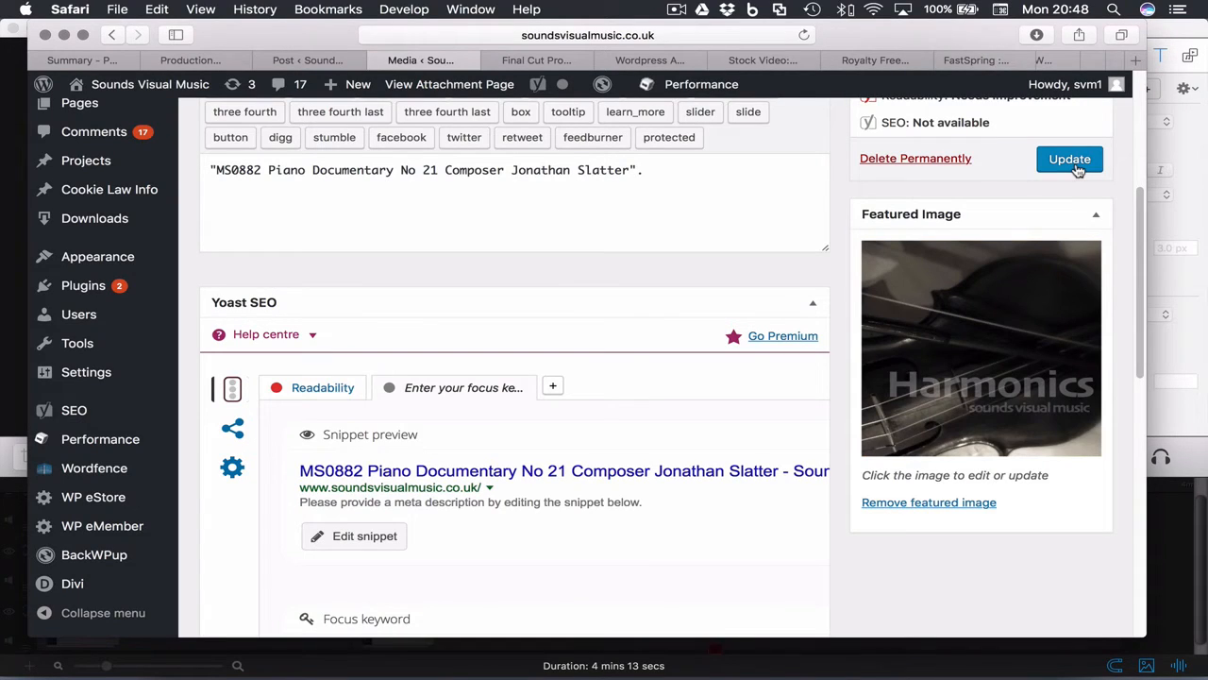
left_click(1070, 158)
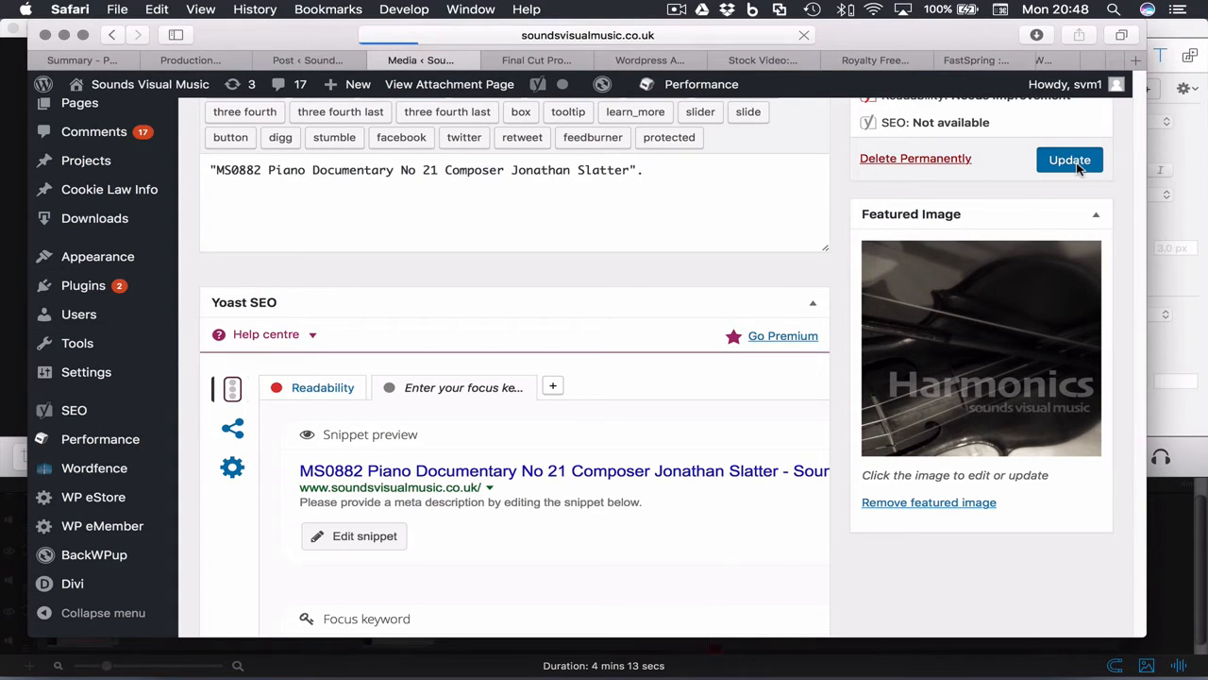
left_click(1069, 159)
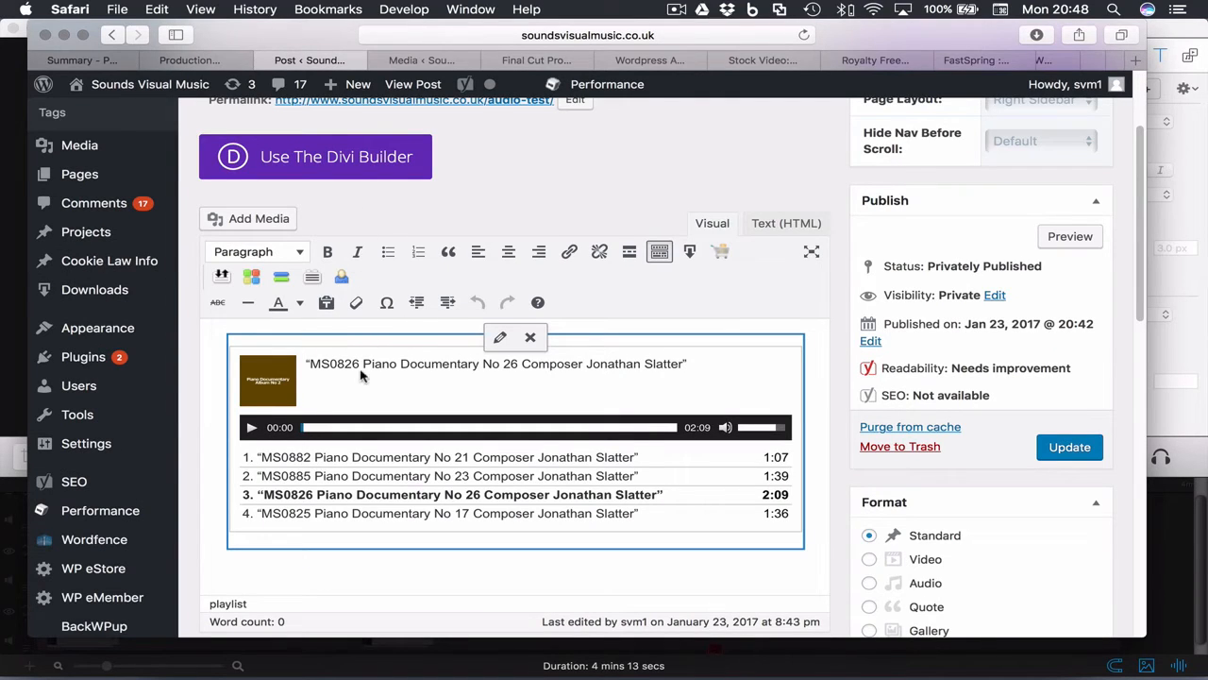
Update the Audio Test post and select its playlist preview in the Visual editor.
left_click(1070, 446)
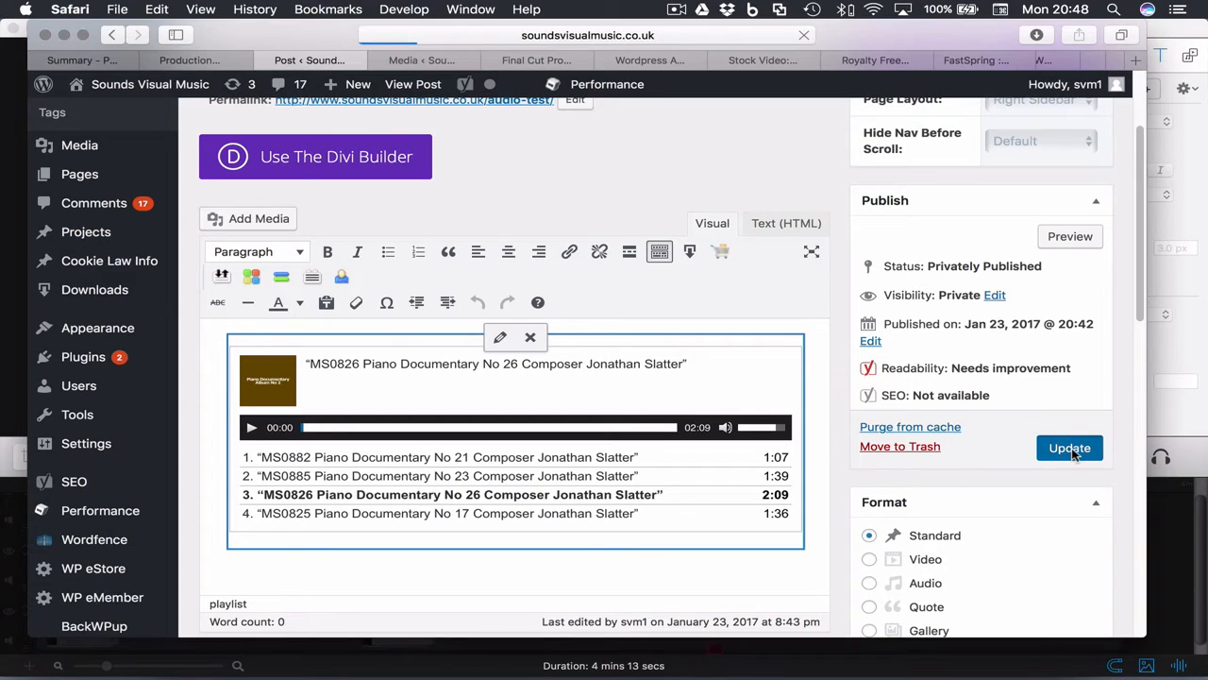
mouse_move(583, 403)
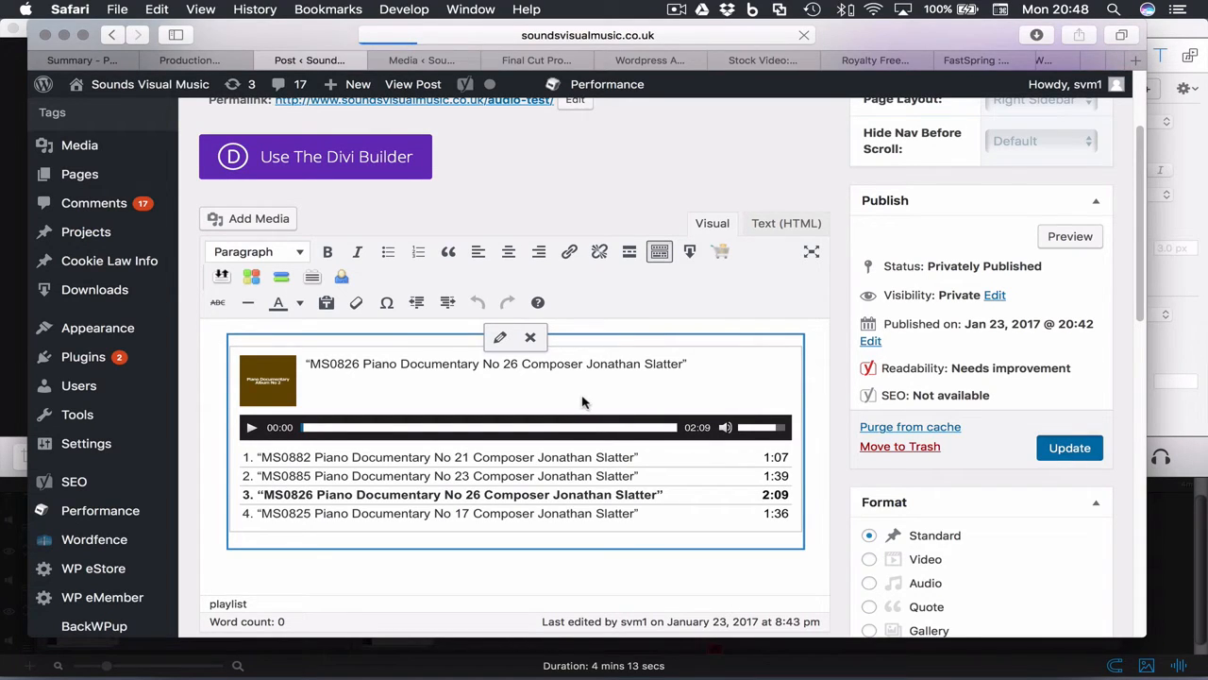
left_click(1069, 448)
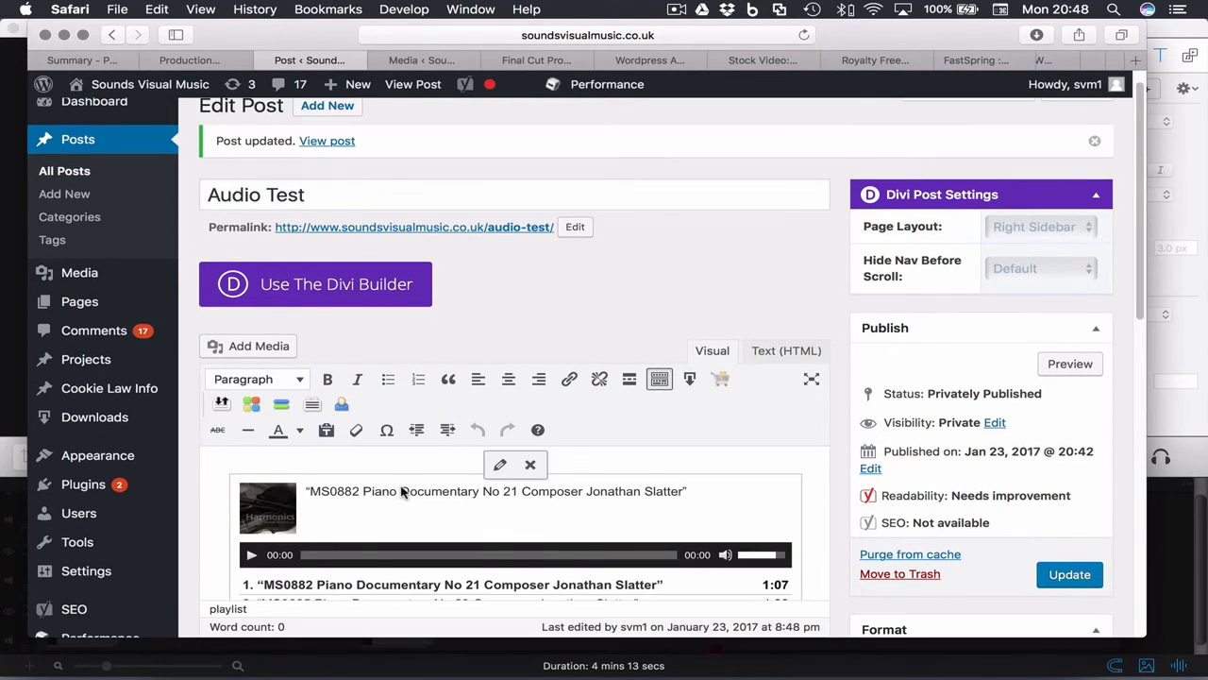
scroll("down", 3)
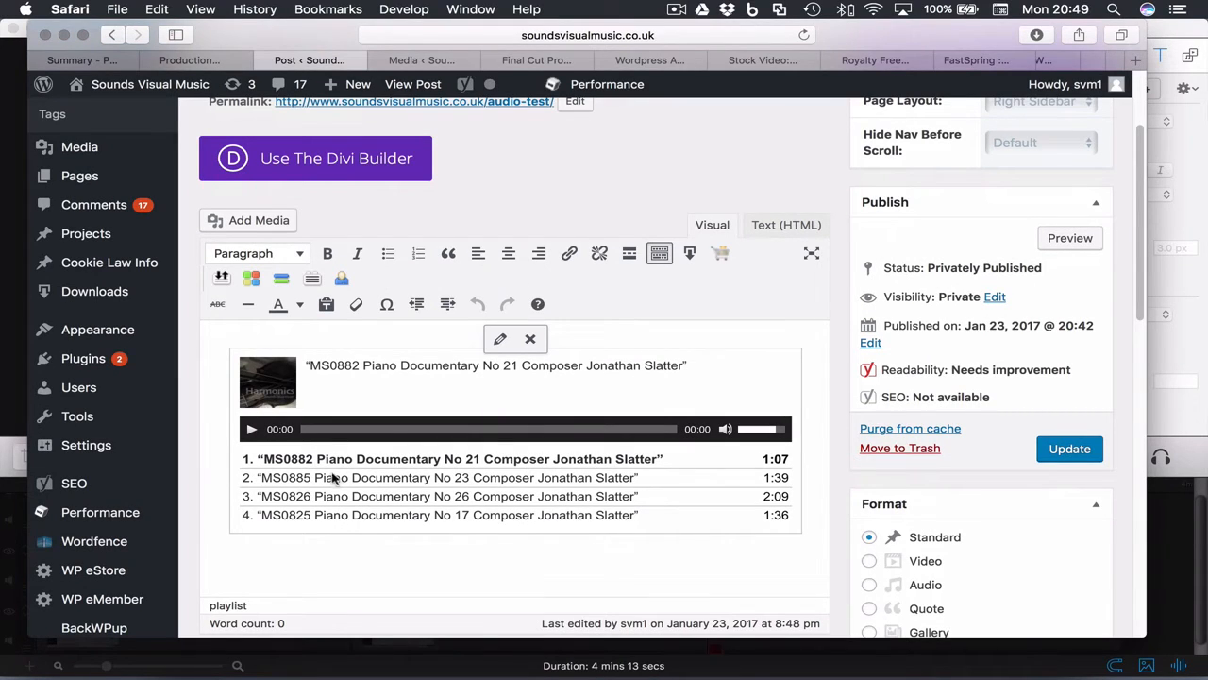
left_click(339, 481)
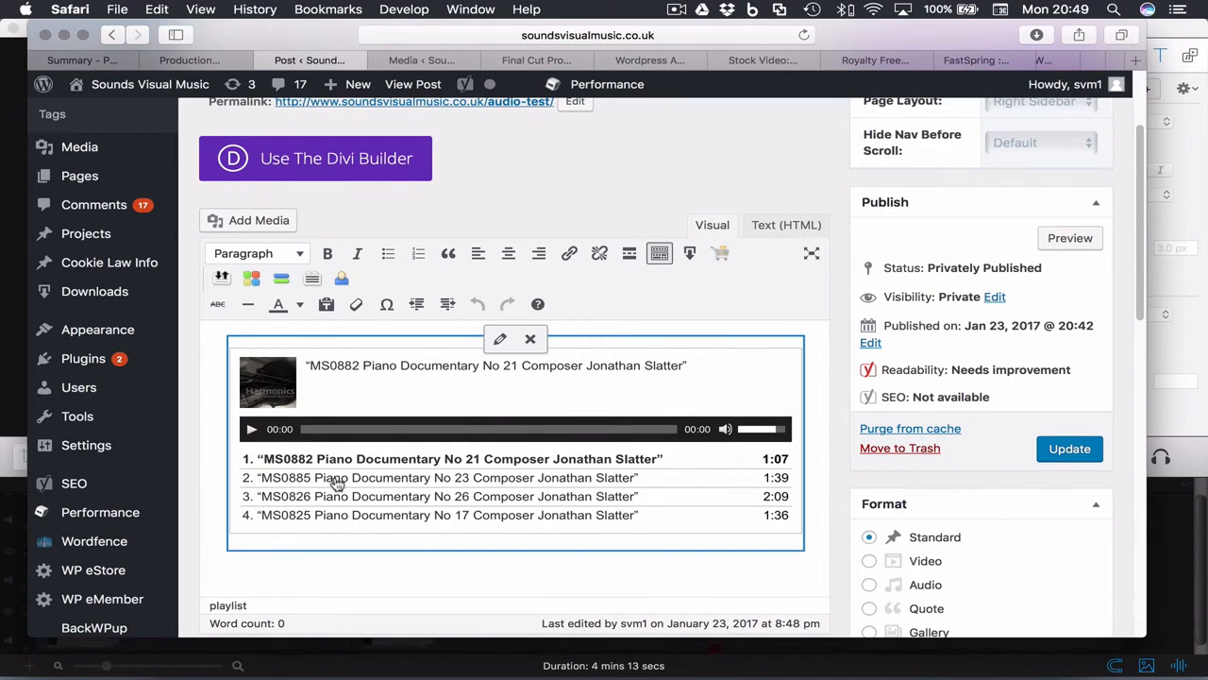
left_click(458, 496)
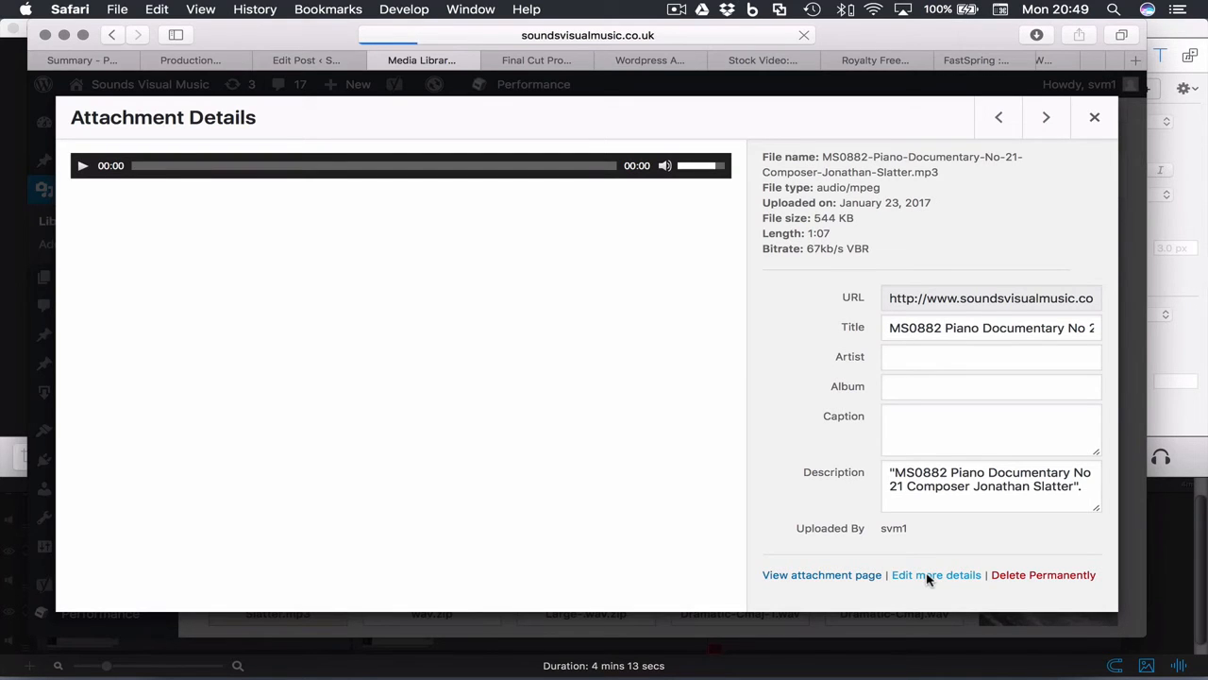
Open the full Edit Media page for the MS0882 mp3 through Edit more details.
left_click(936, 574)
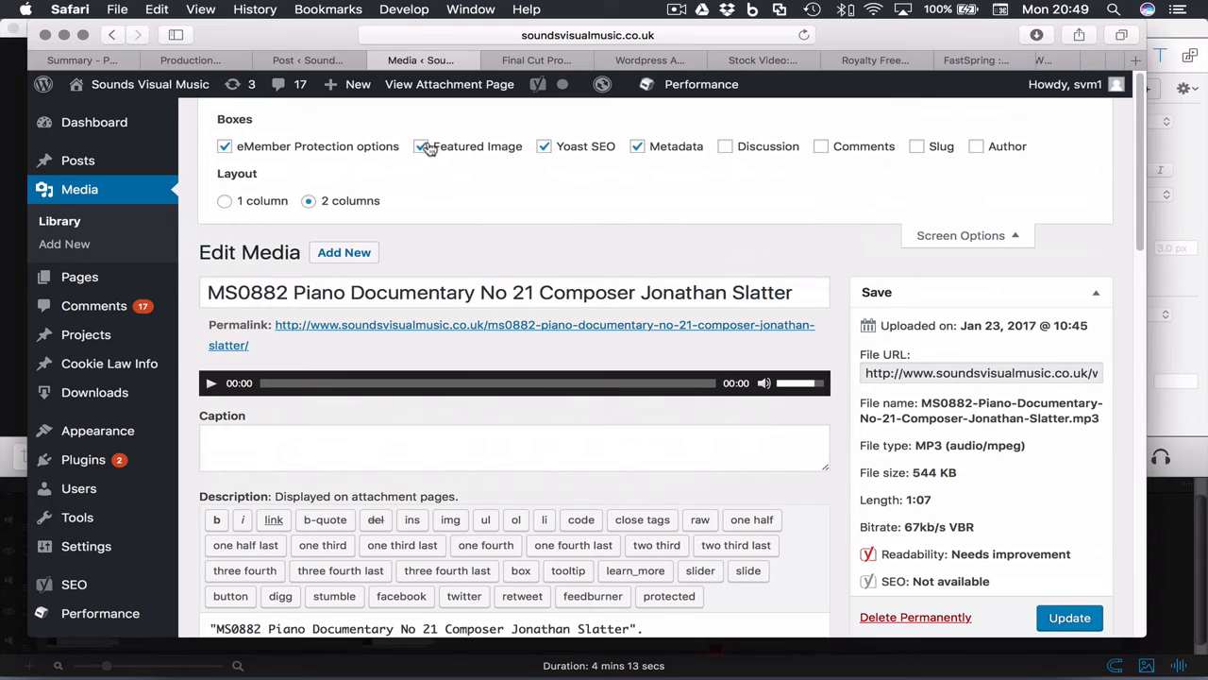
Choose the Harmonics image from the Media Library as MS0882's featured image.
scroll("down", 3)
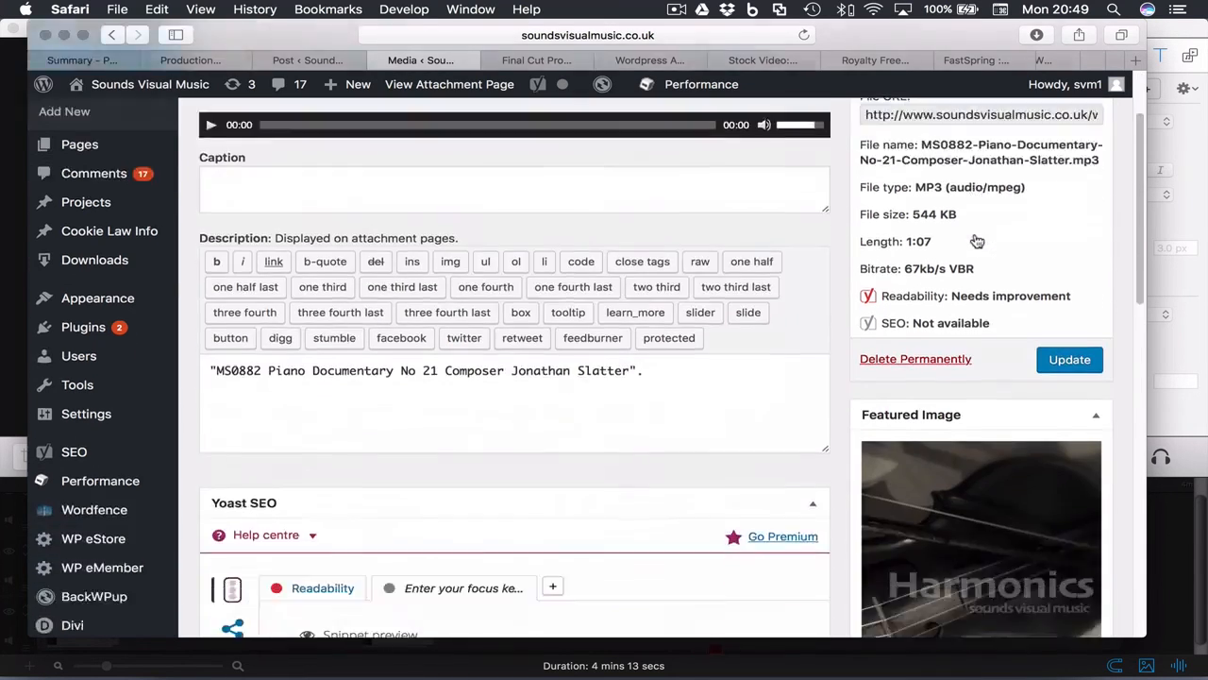
left_click(982, 538)
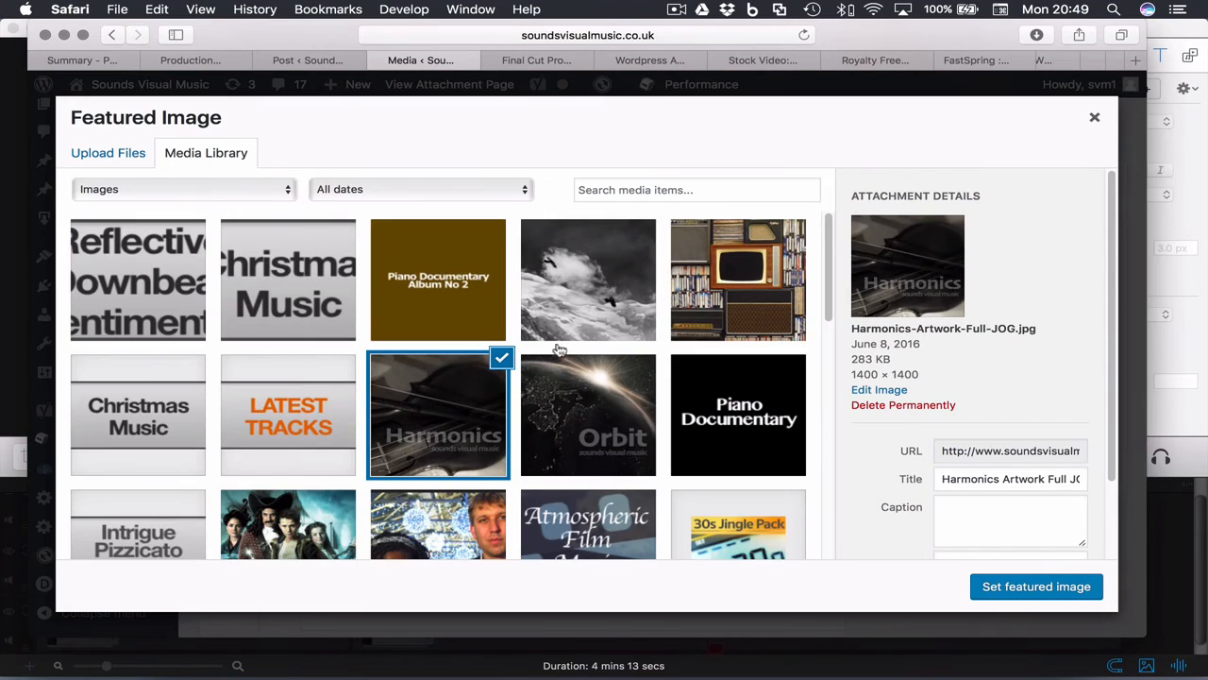
mouse_move(410, 422)
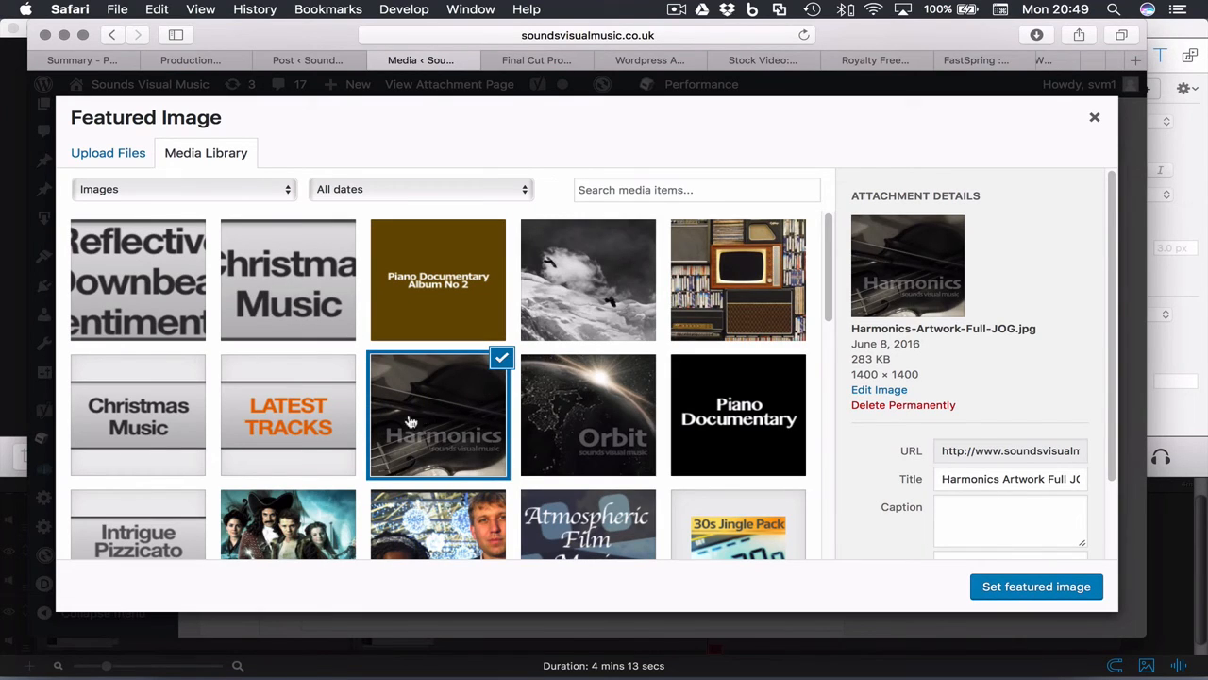
left_click(108, 152)
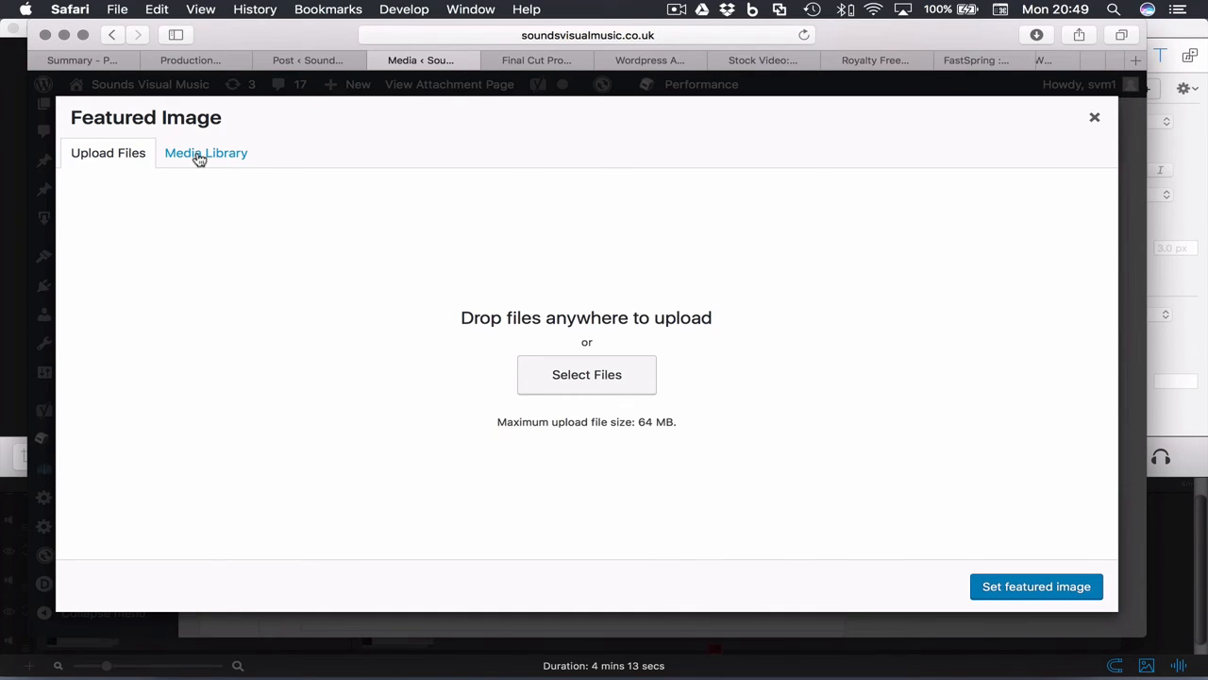
left_click(206, 152)
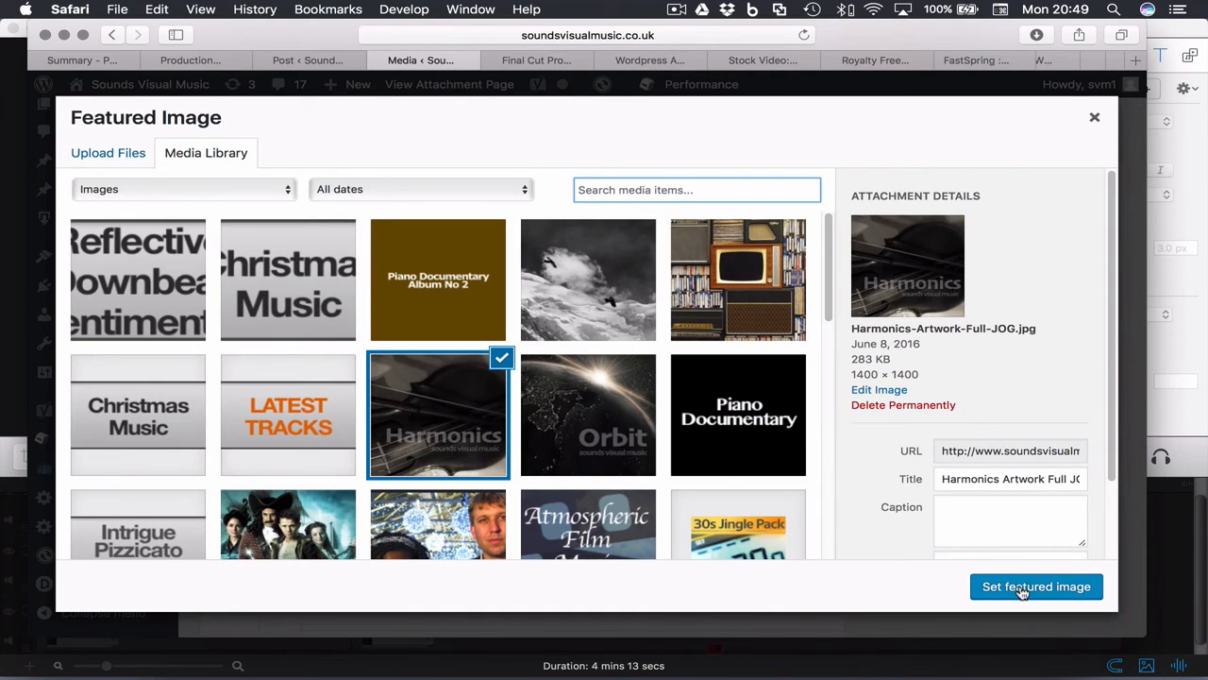
left_click(1035, 587)
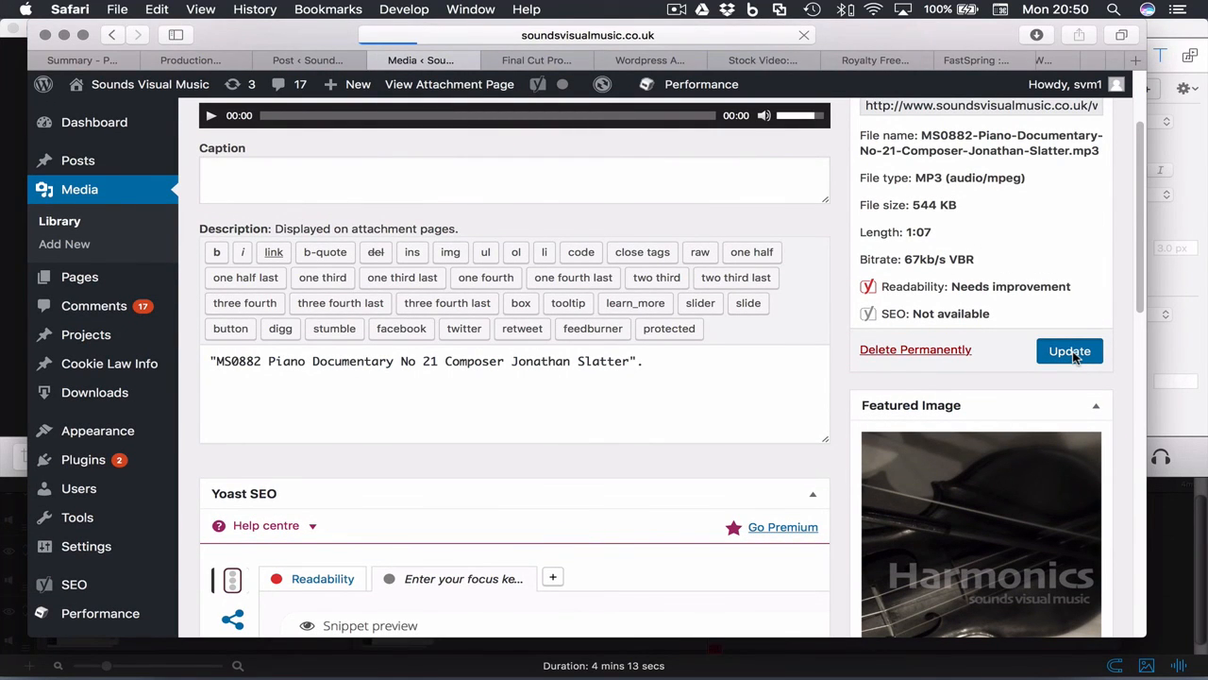
Return to the Audio Test post and scroll to the playlist showing MS0882.
left_click(309, 59)
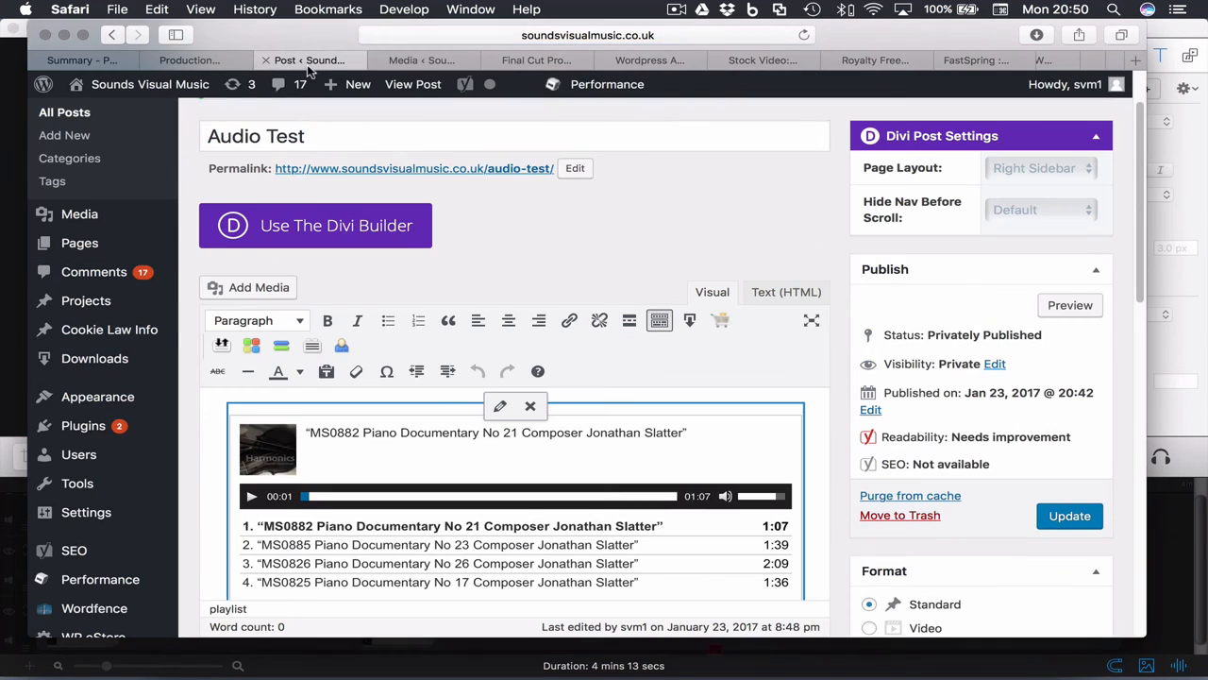
scroll("down", 3)
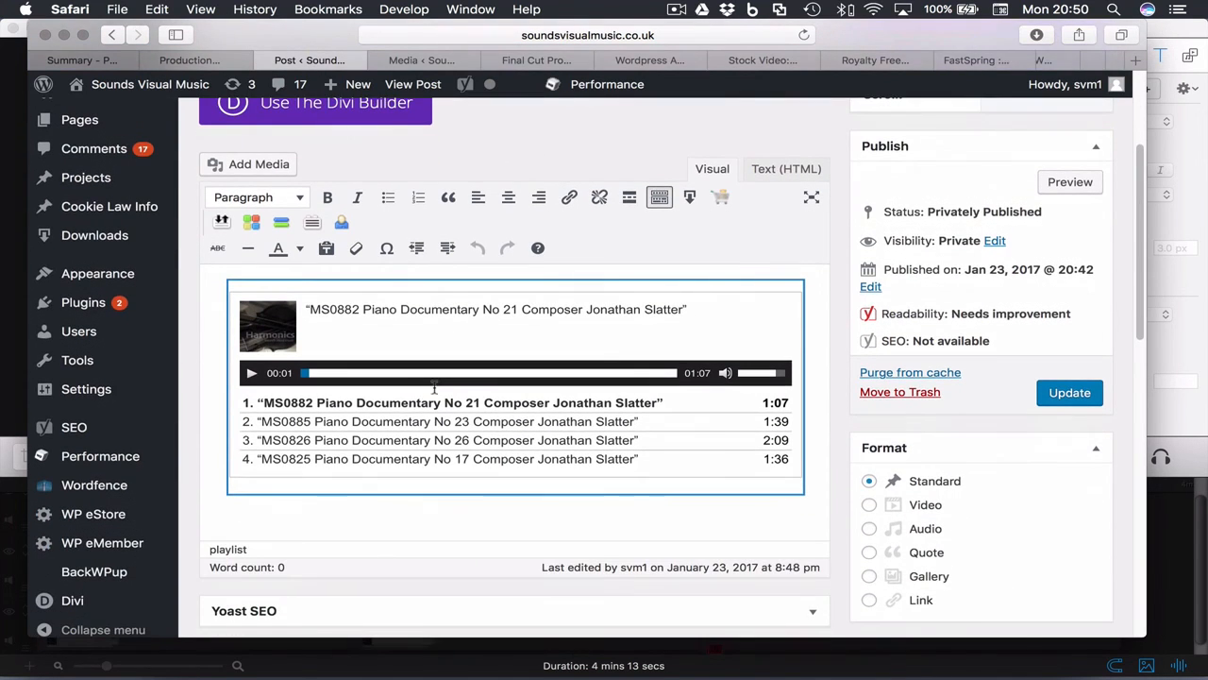